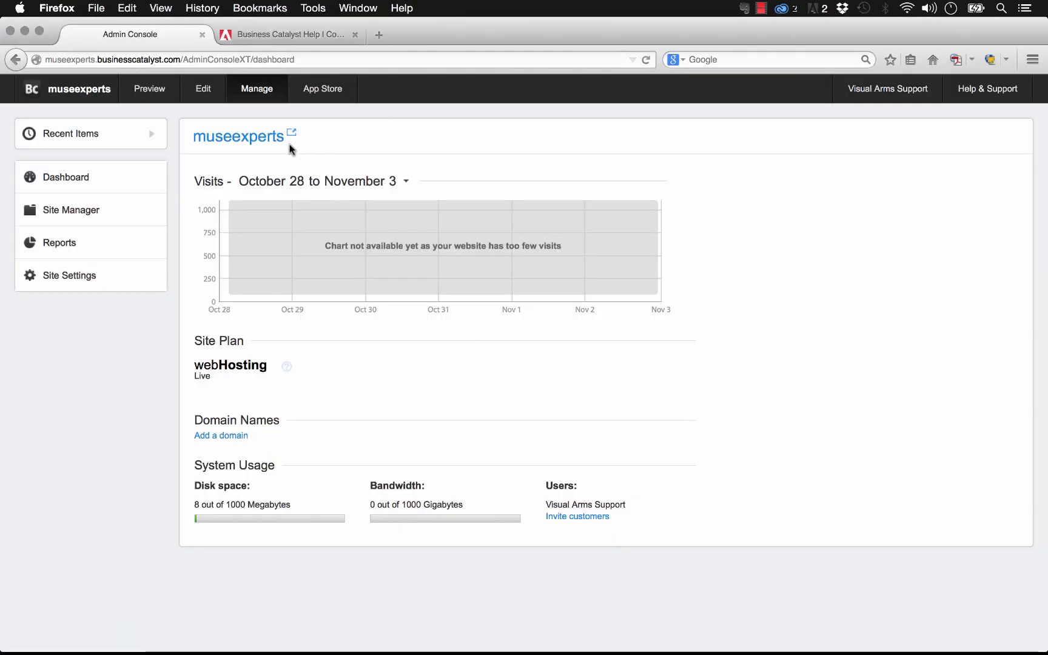
mouse_move(281, 159)
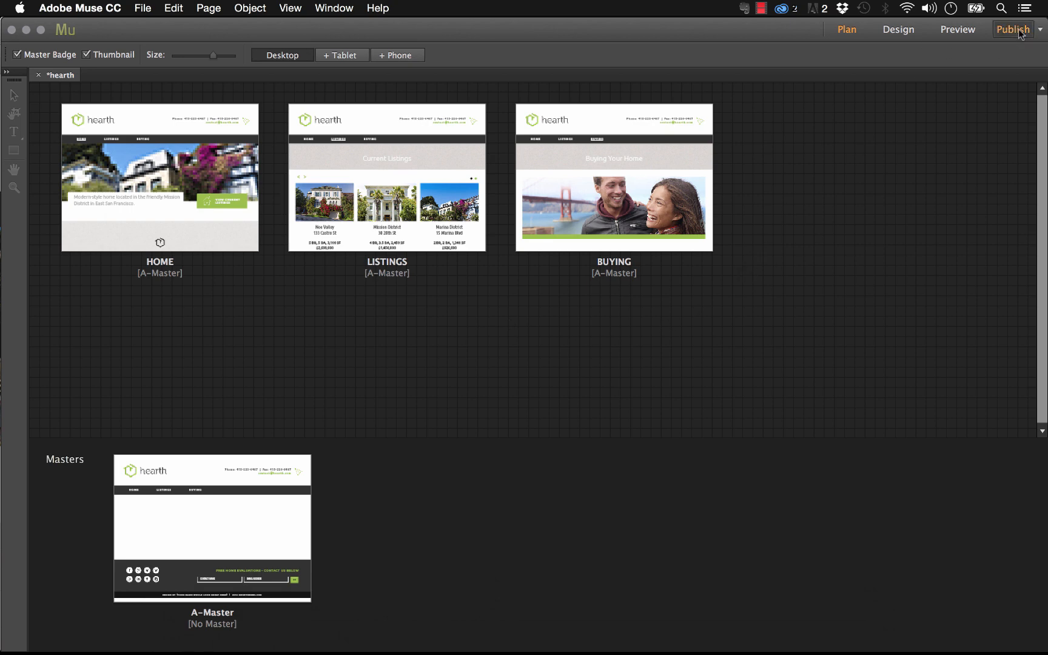
- Keep Business Catalyst uploading only modified files, then switch the publish target to FTP Host
click(1013, 29)
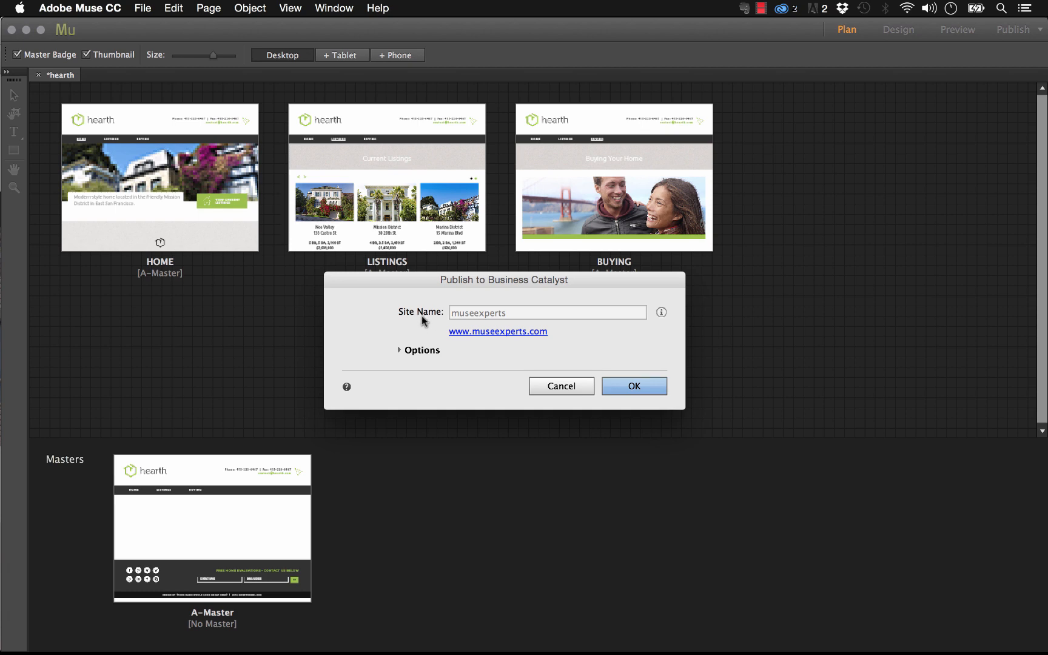
mouse_move(553, 333)
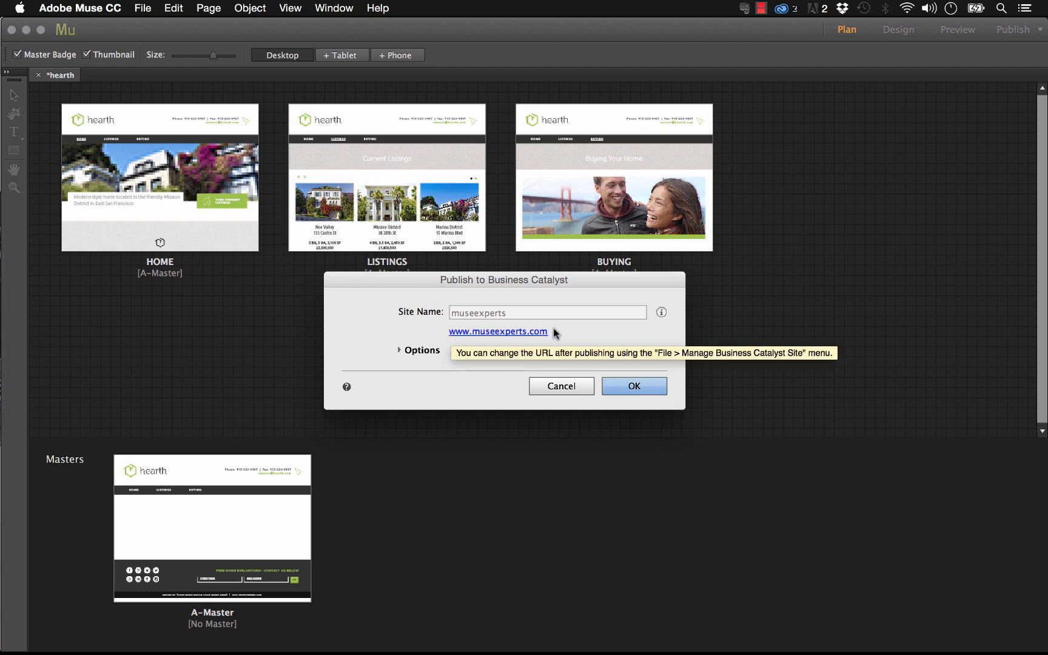
mouse_move(397, 351)
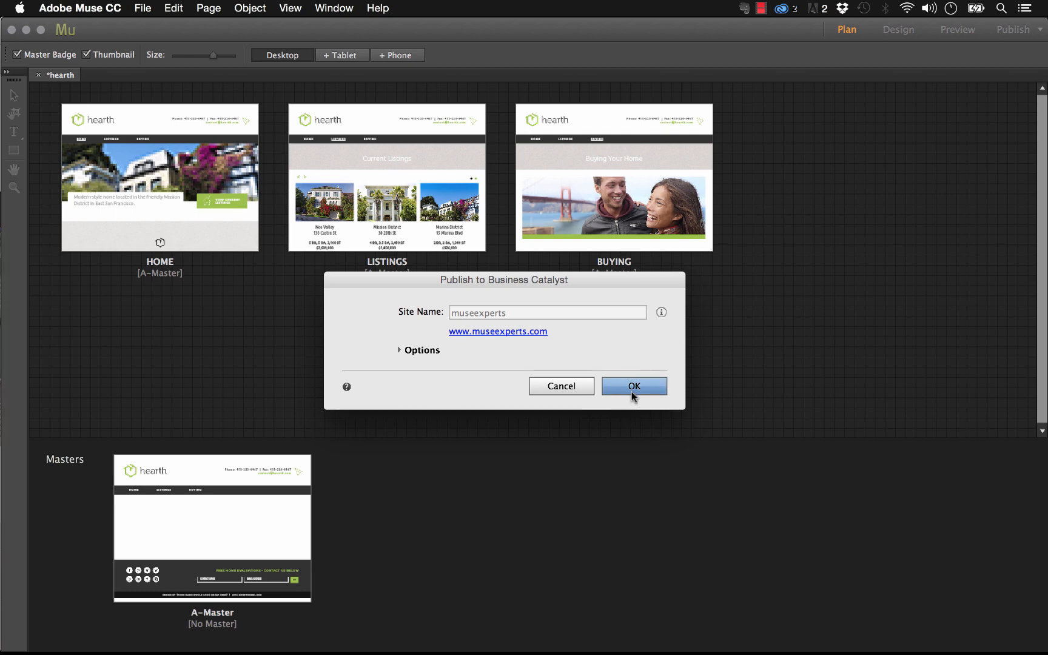
click(419, 349)
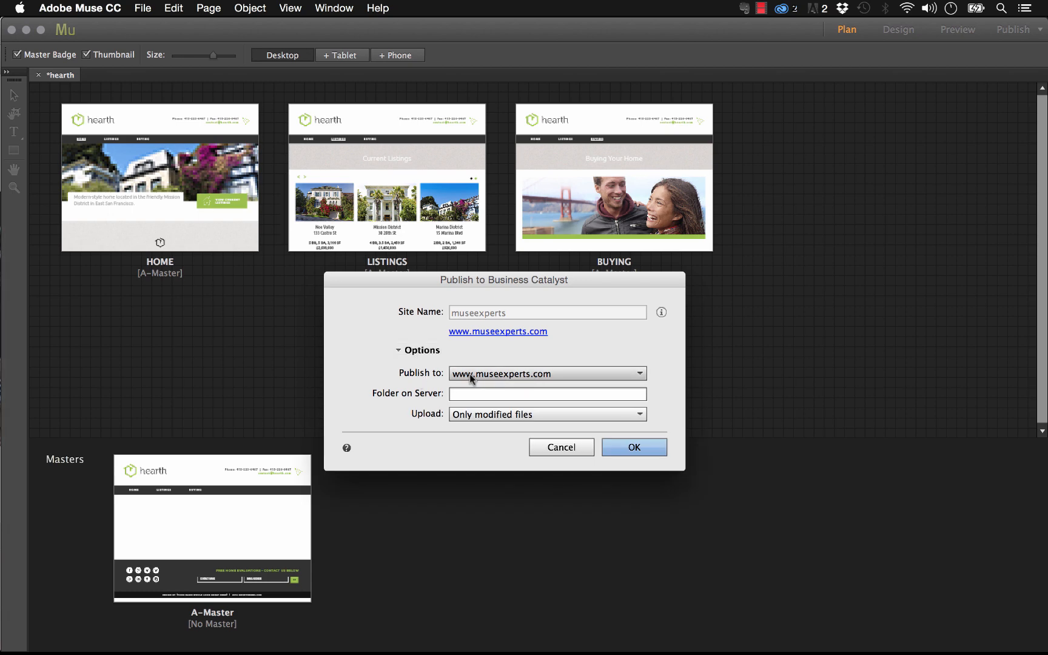
mouse_move(485, 385)
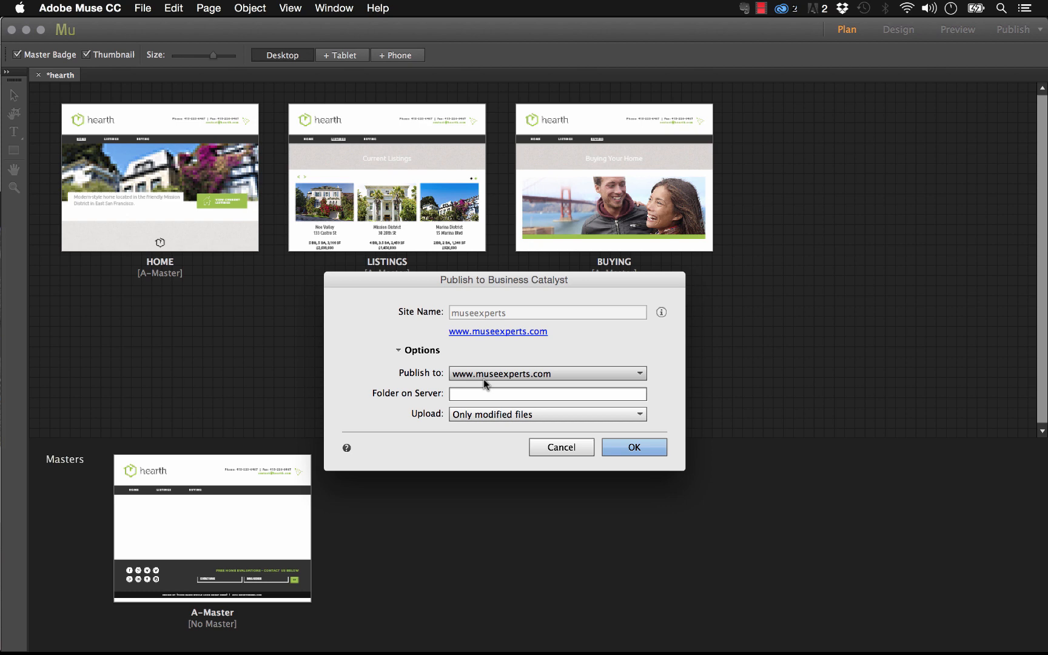
mouse_move(430, 422)
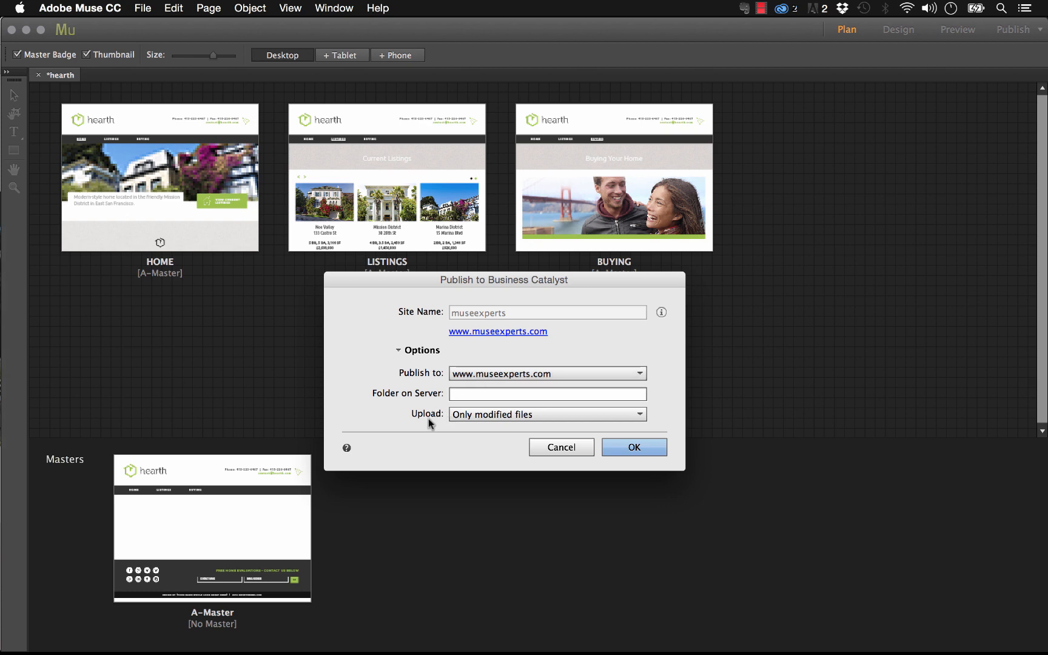
click(547, 414)
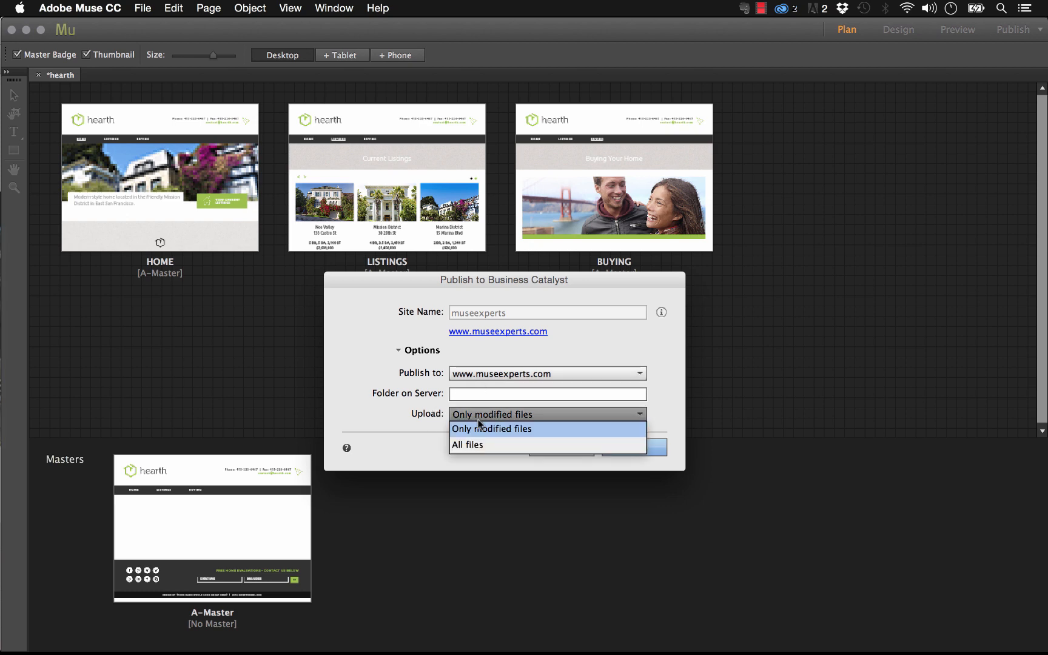
click(491, 428)
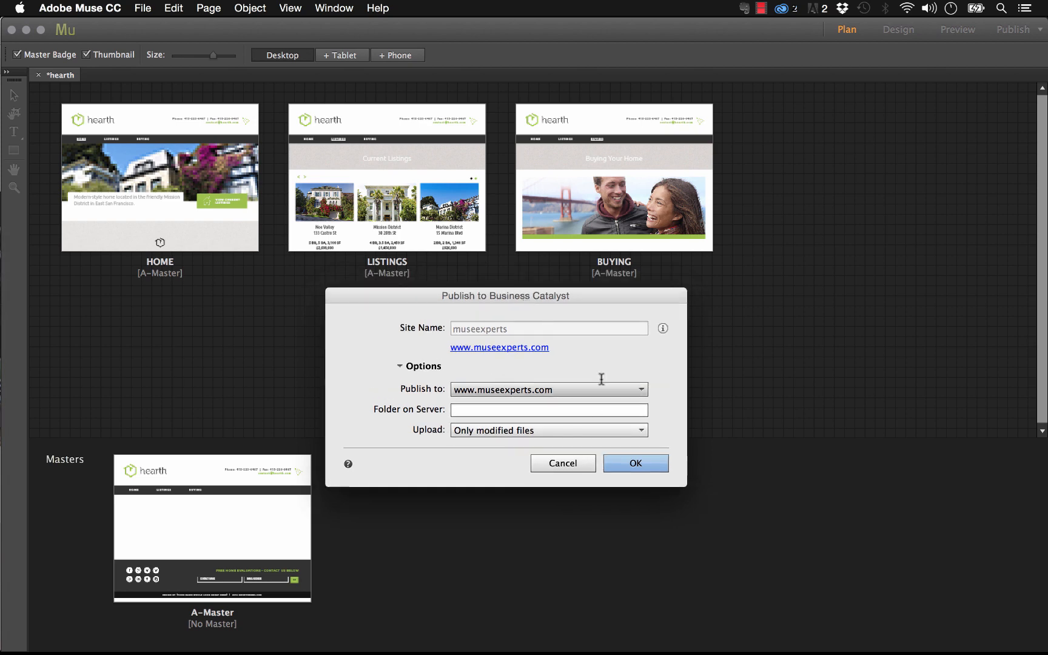
click(562, 462)
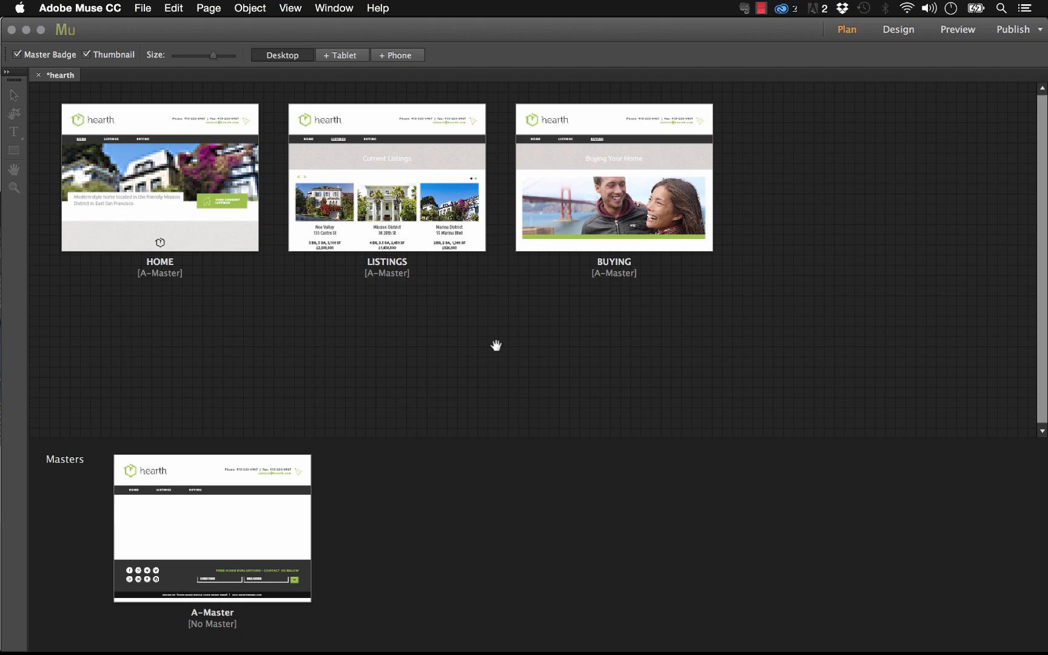
mouse_move(1015, 79)
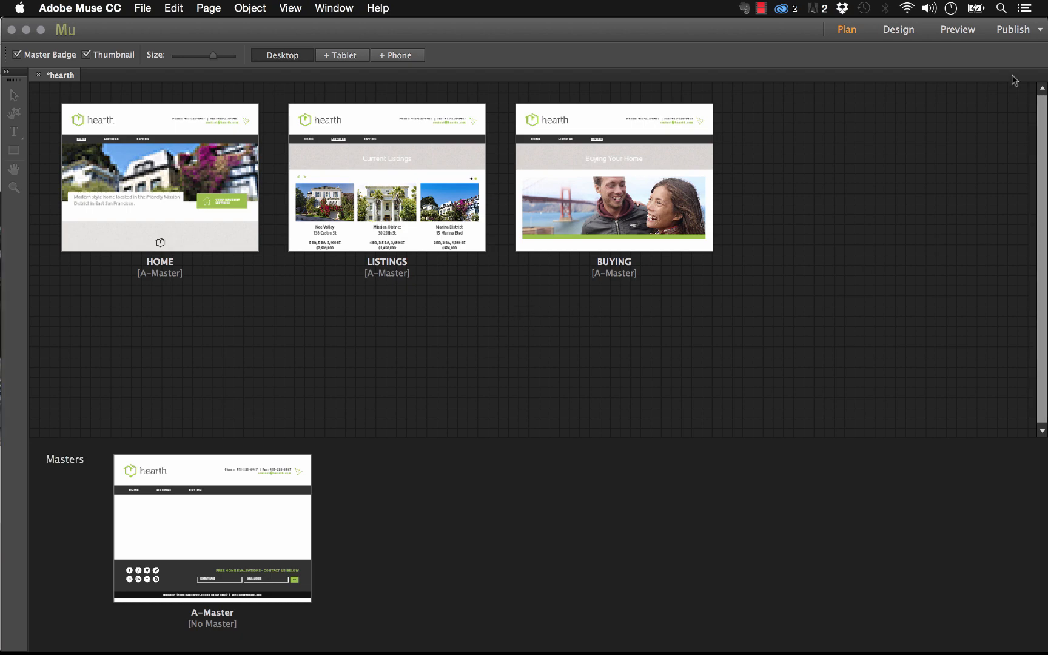
mouse_move(1039, 29)
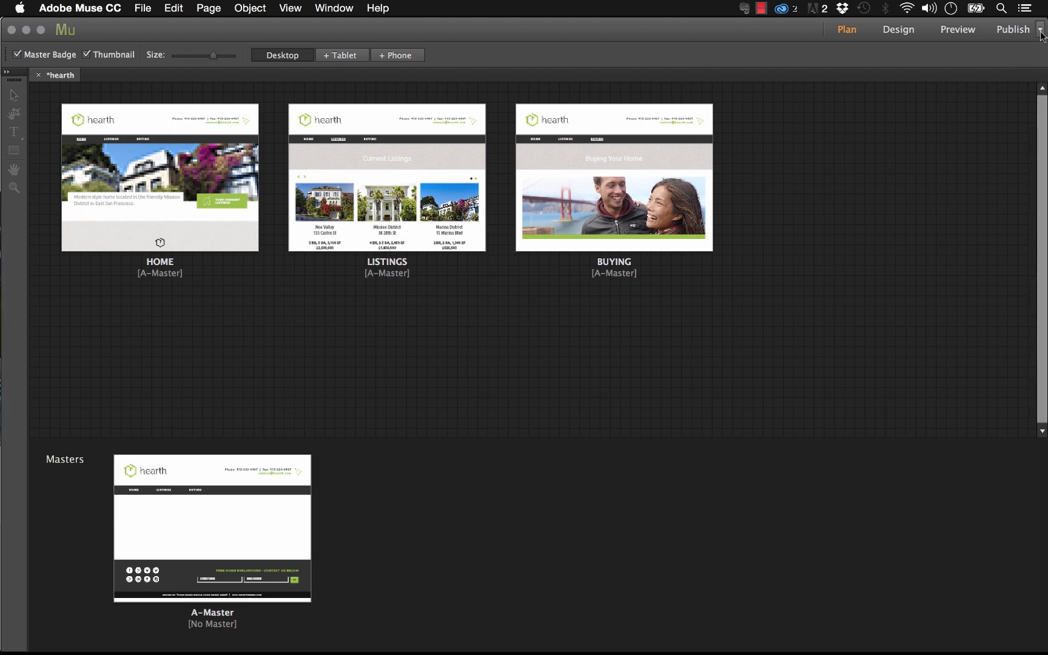
click(1040, 31)
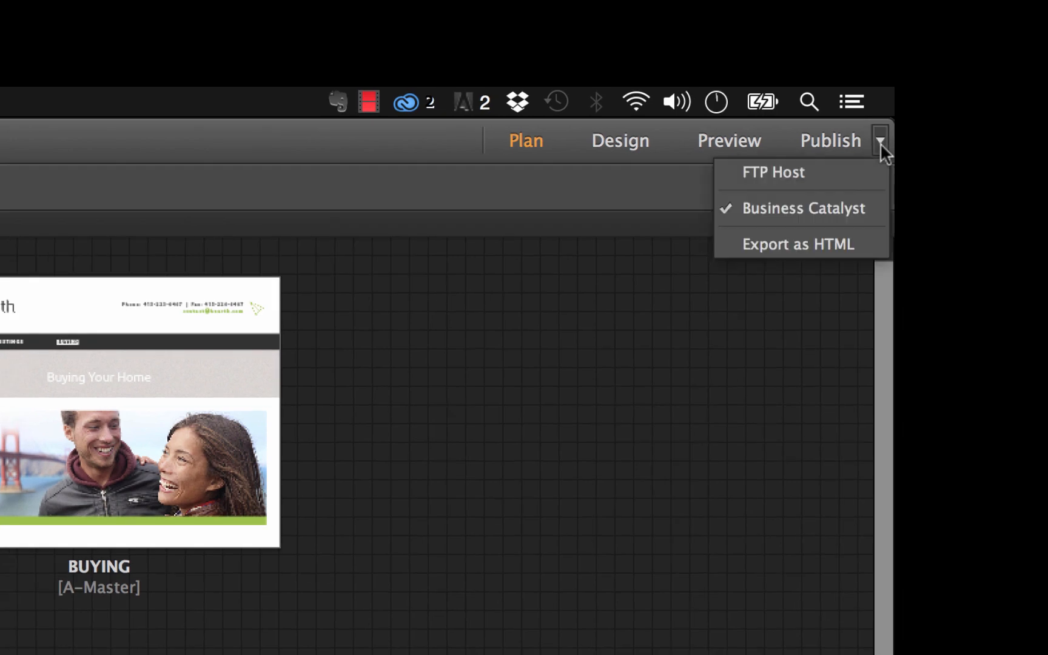
mouse_move(883, 163)
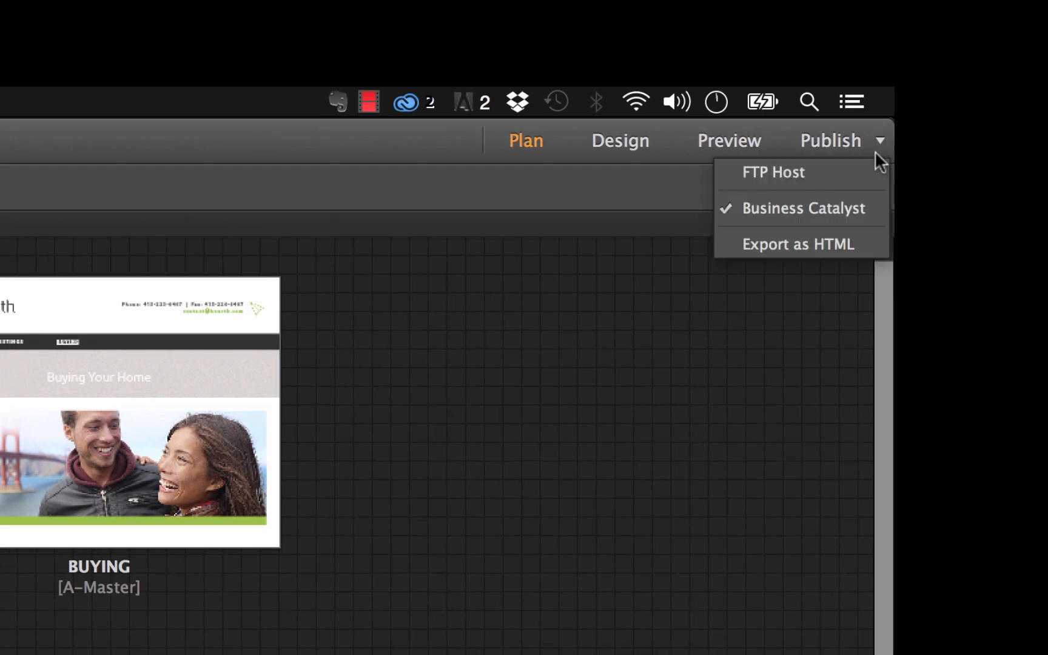
mouse_move(779, 181)
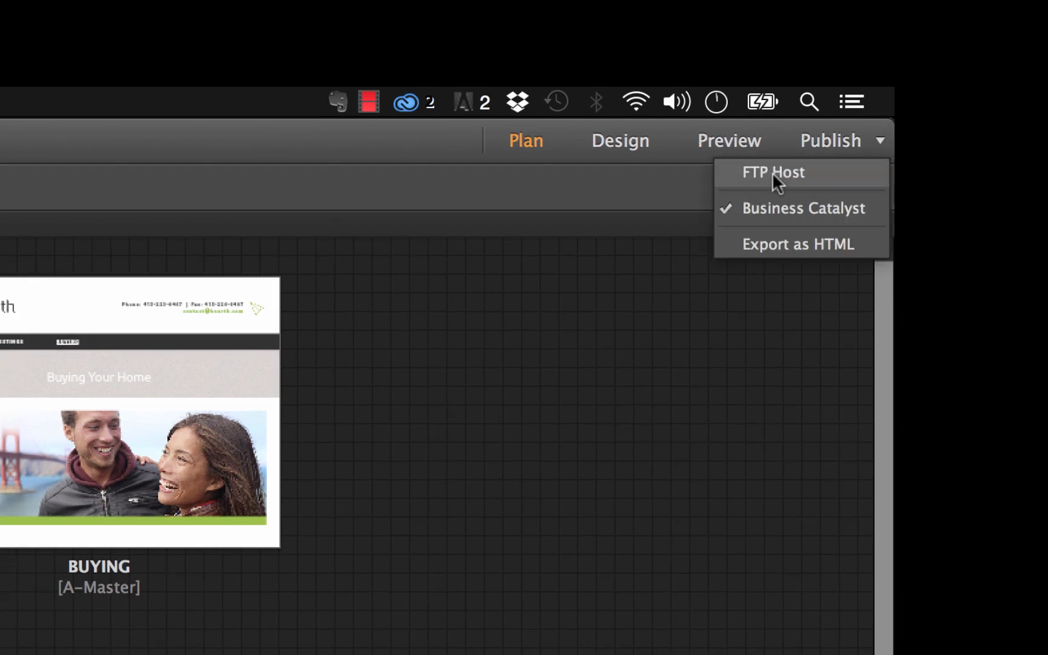
click(775, 172)
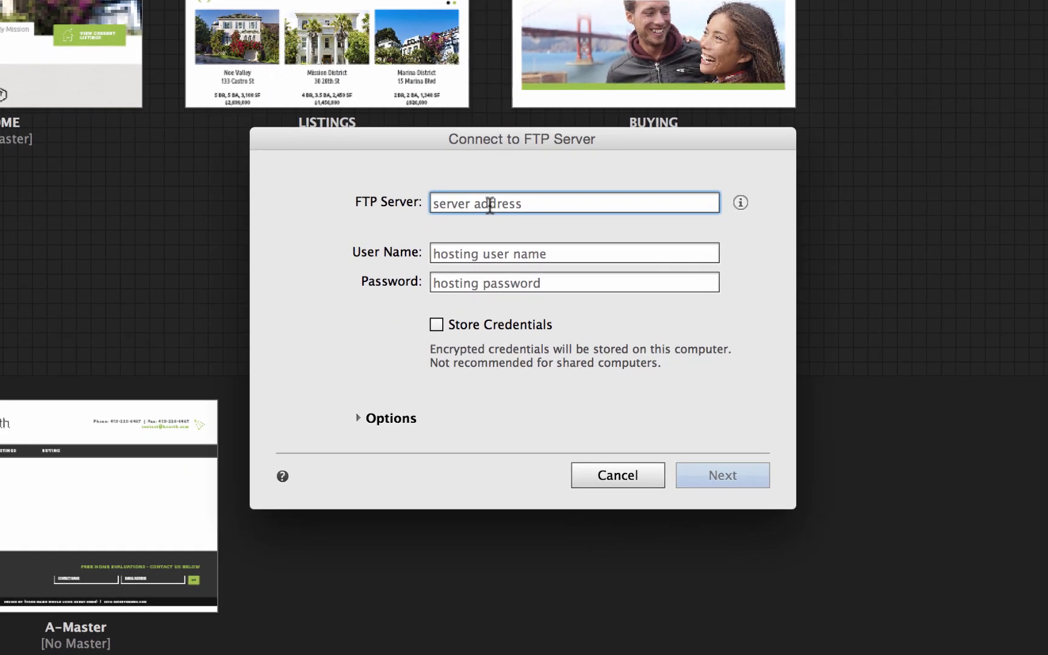
- Enter ftp.visualarms.ca as the FTP server and fill in the login password
text(ftp)
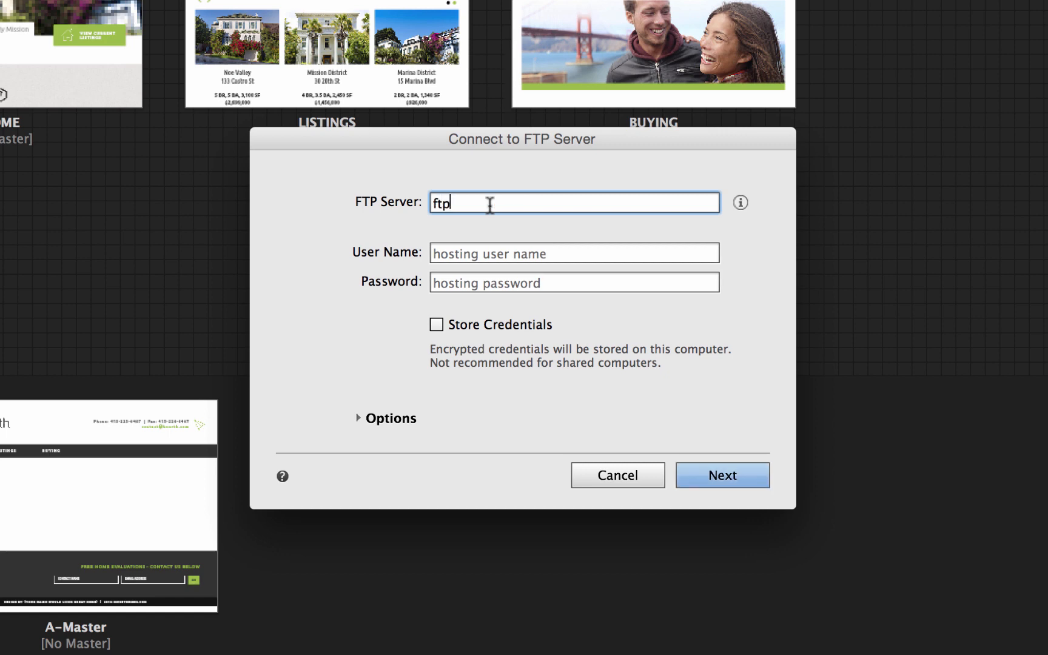
text(.visuala)
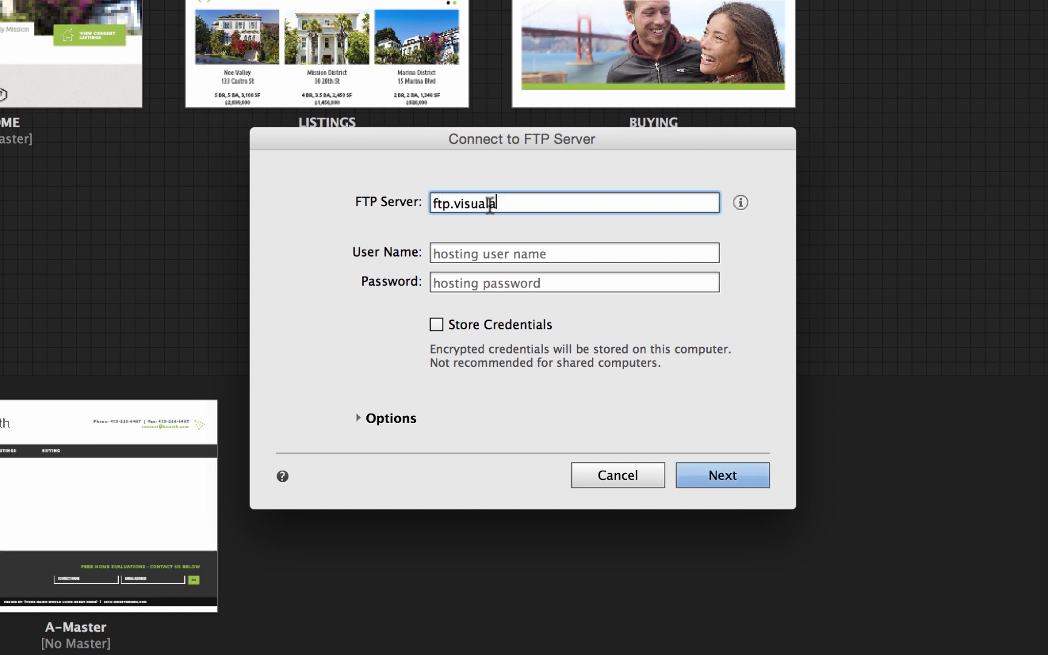
text(rms.ca)
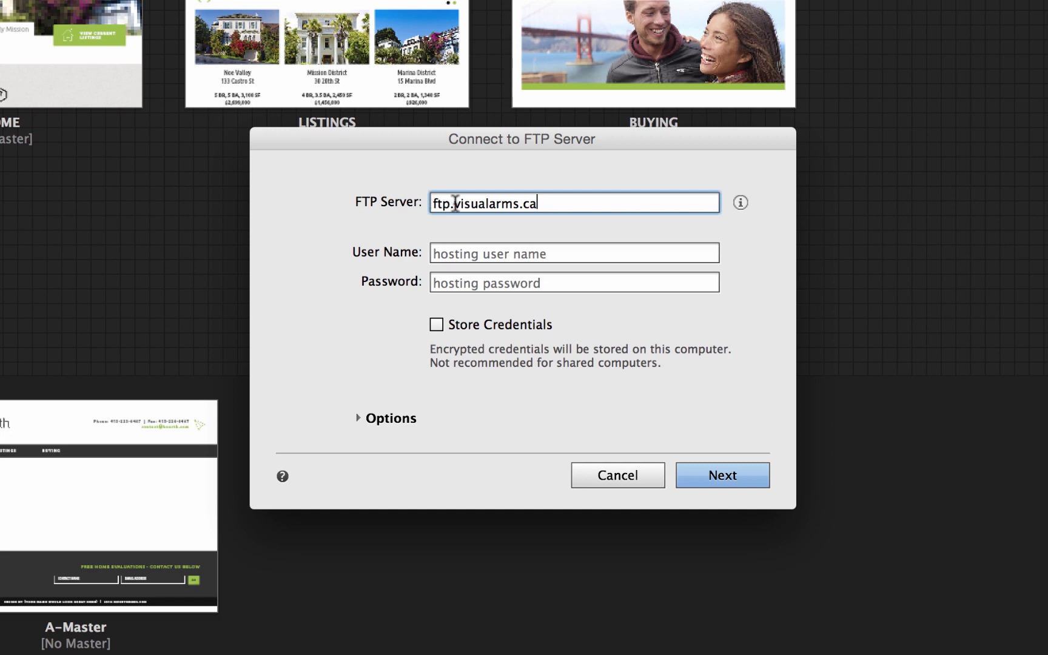
click(574, 252)
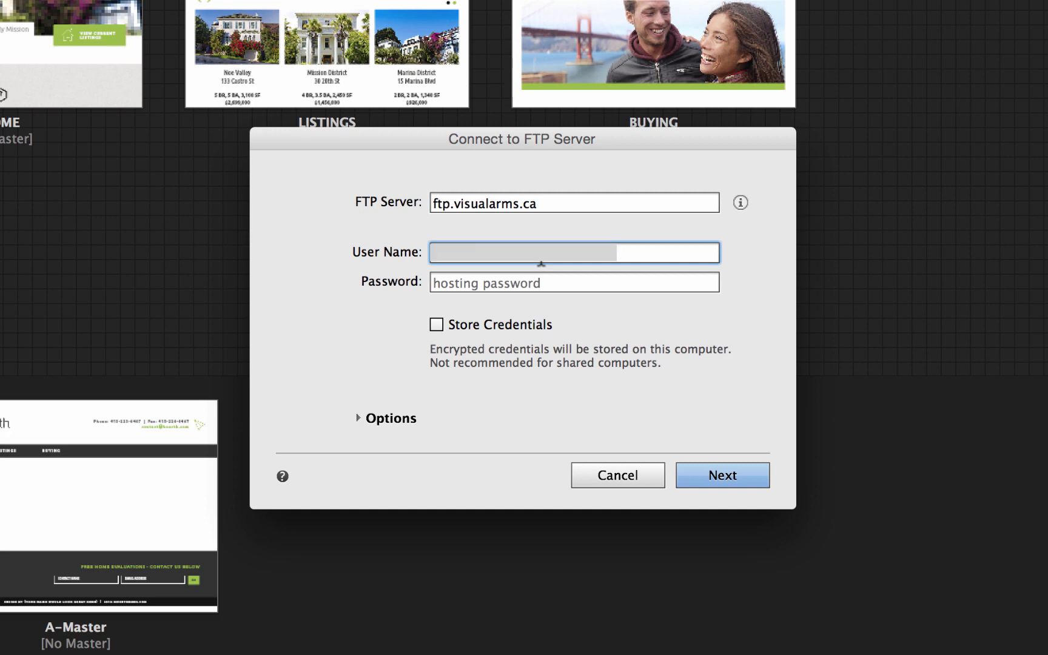
text(**)
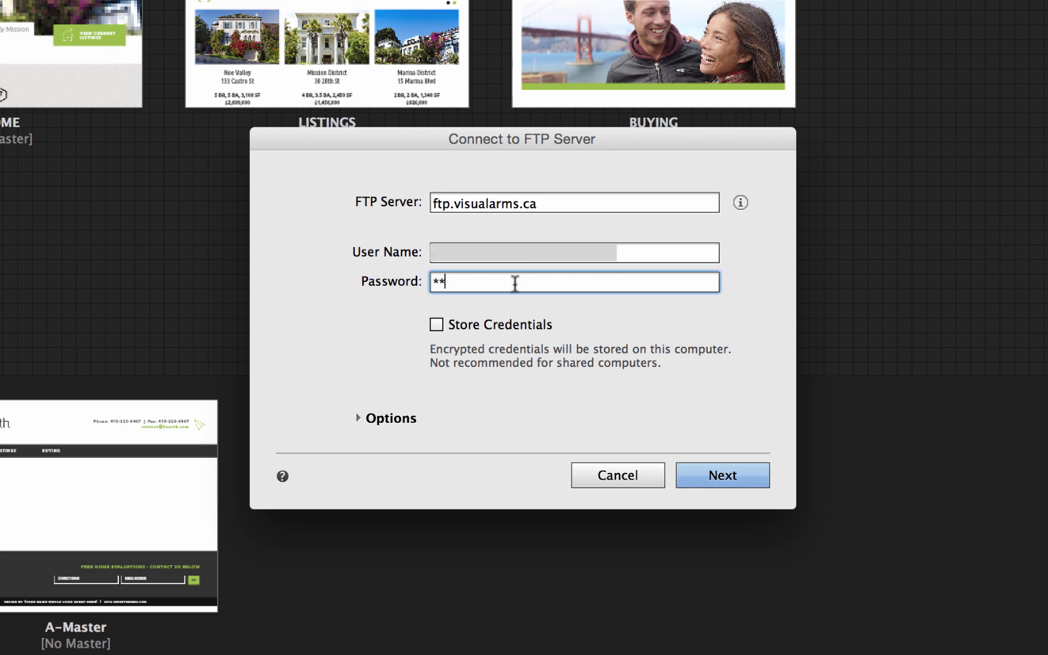
text(********)
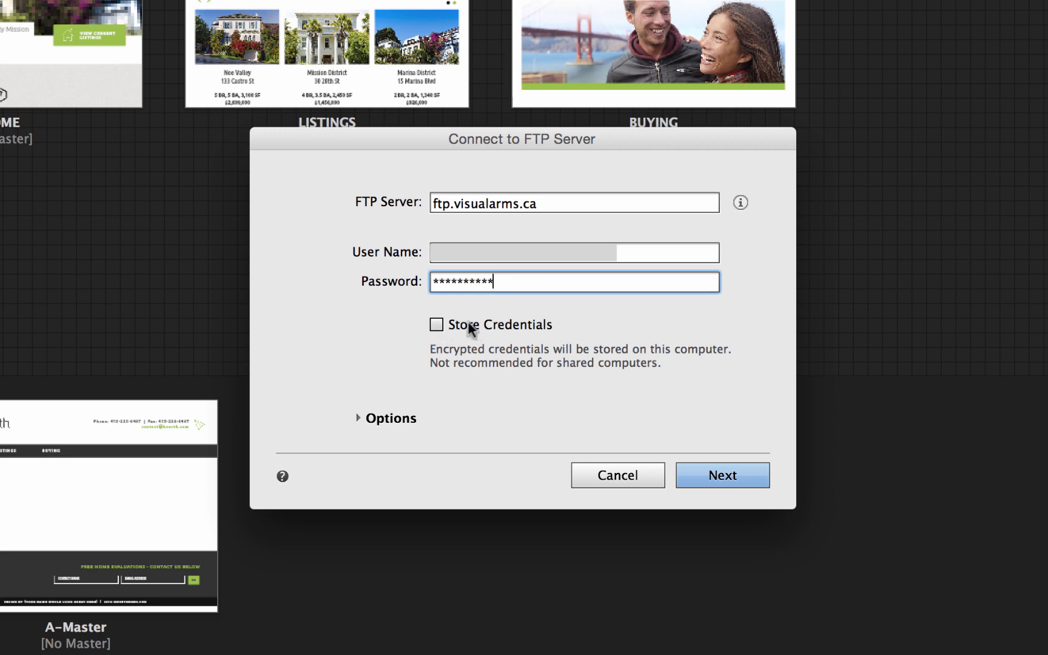
mouse_move(451, 333)
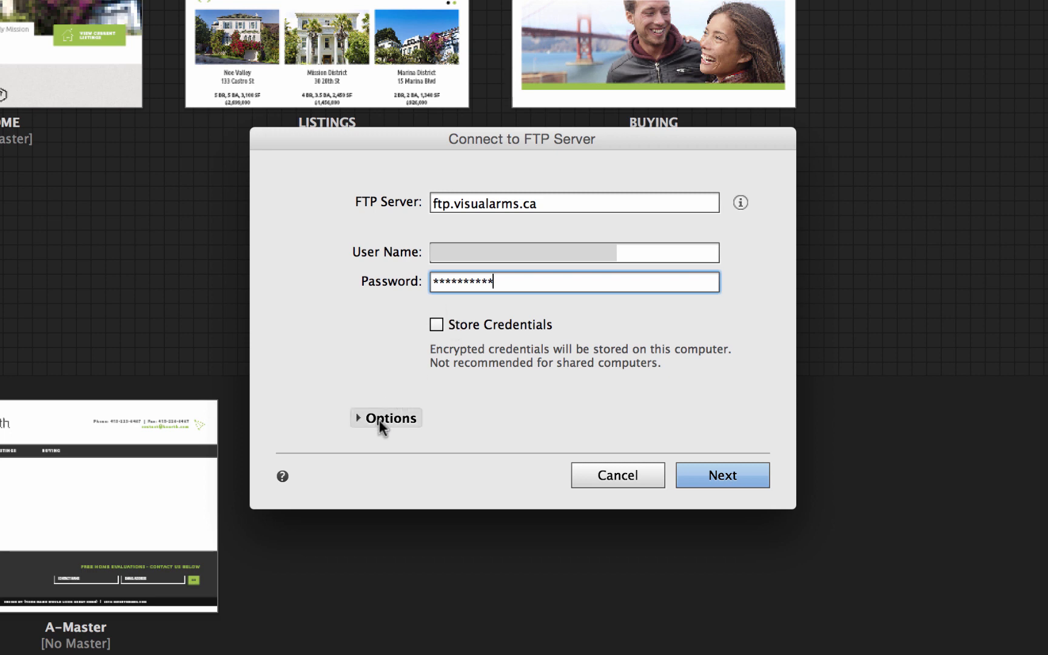
- Keep plain FTP as the connection method, connect, and decline storing credentials
click(391, 417)
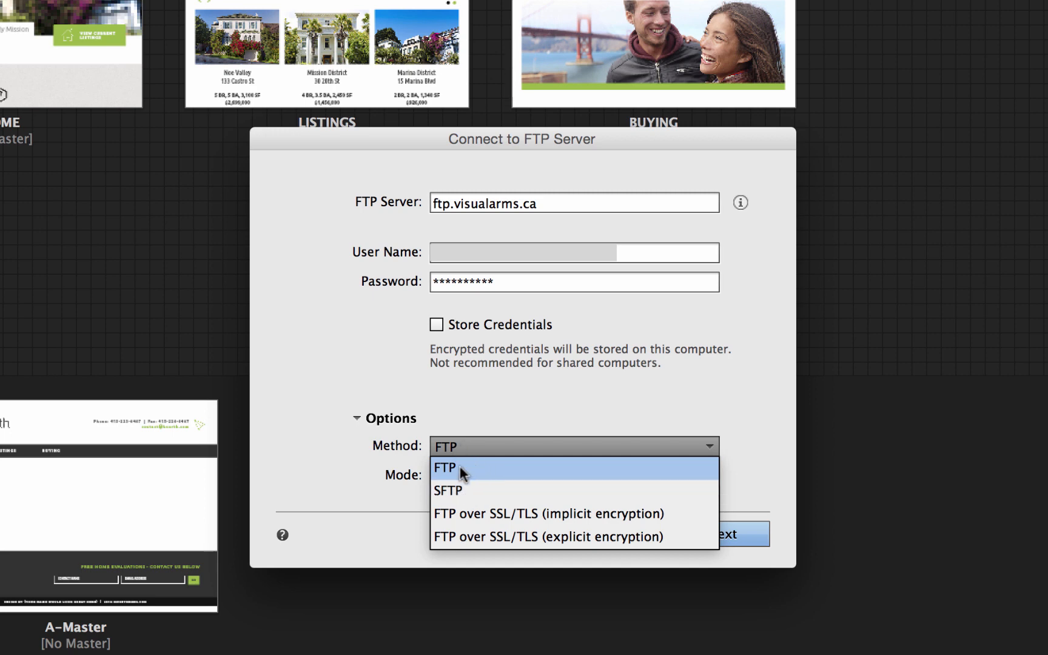
mouse_move(450, 448)
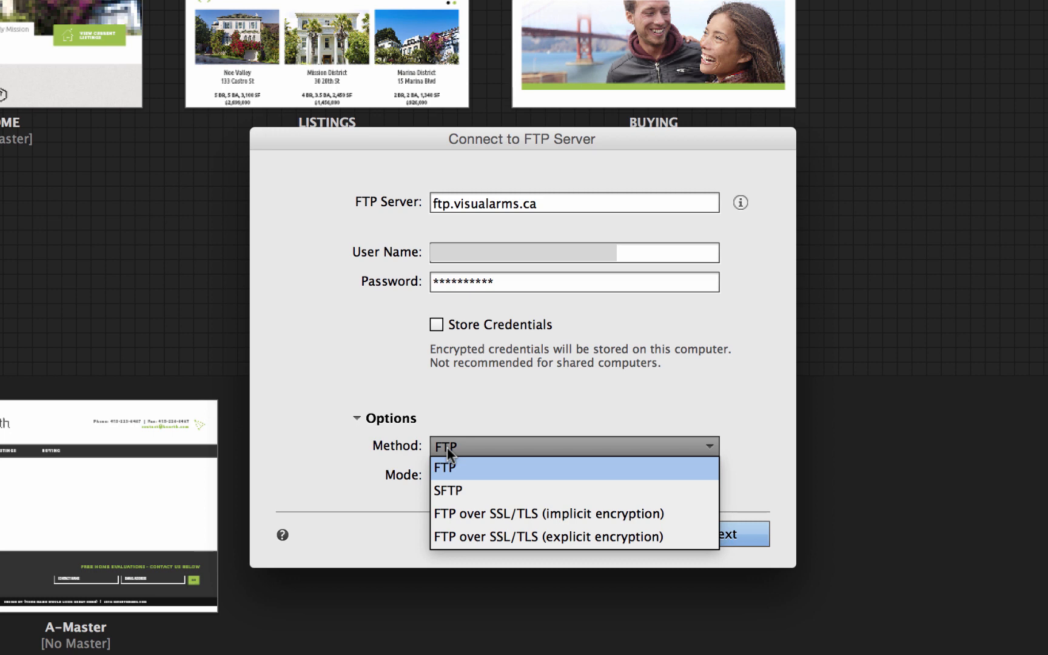
click(445, 468)
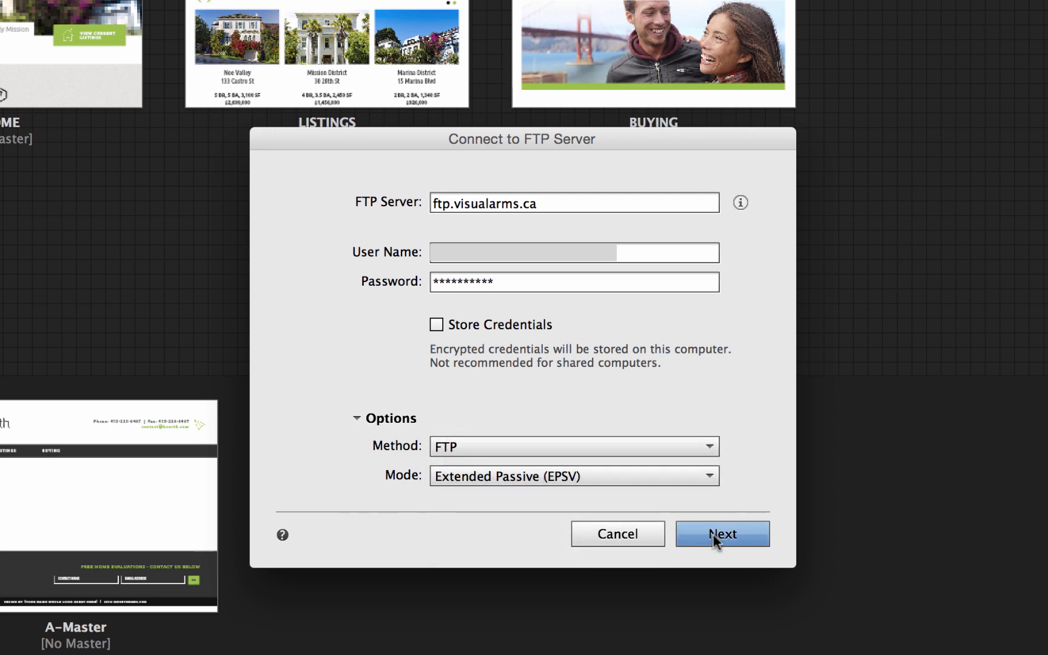
click(722, 533)
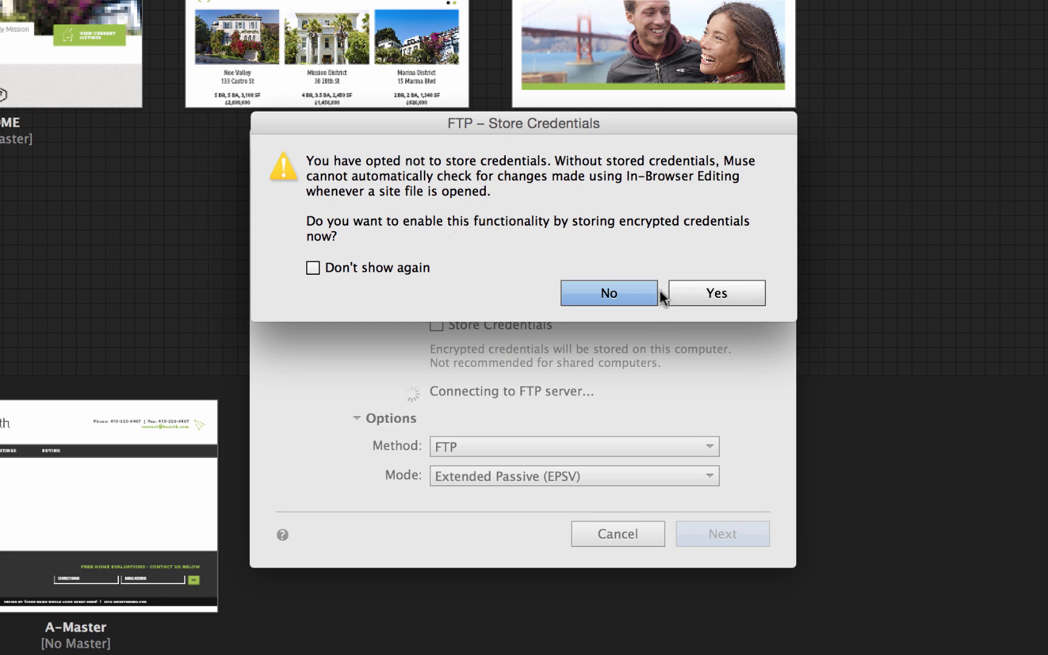
click(608, 293)
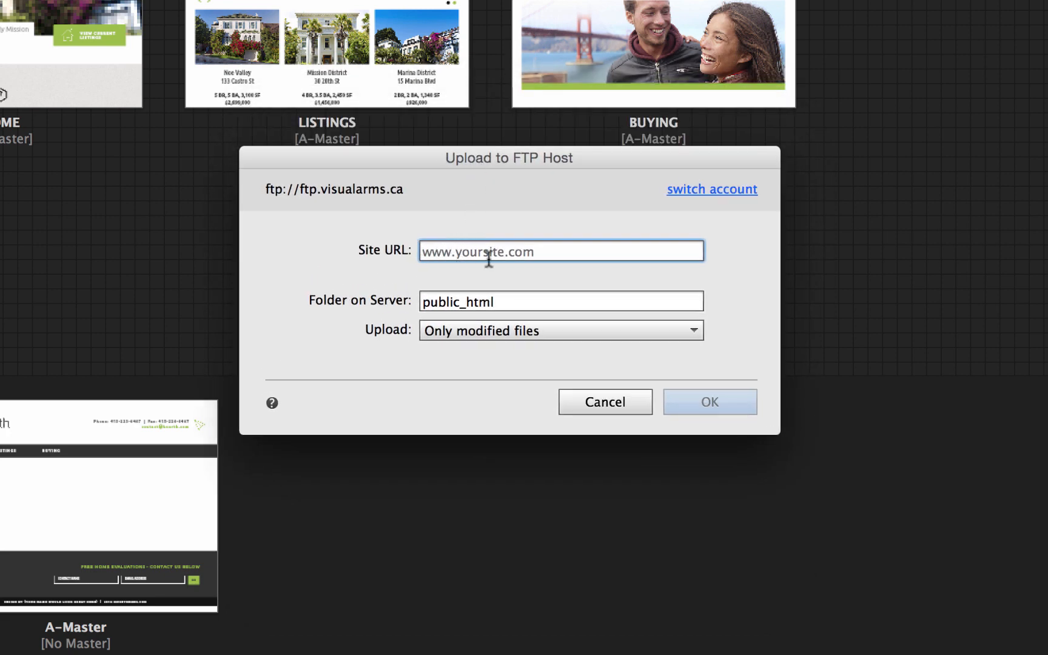
text(www.museexperts.)
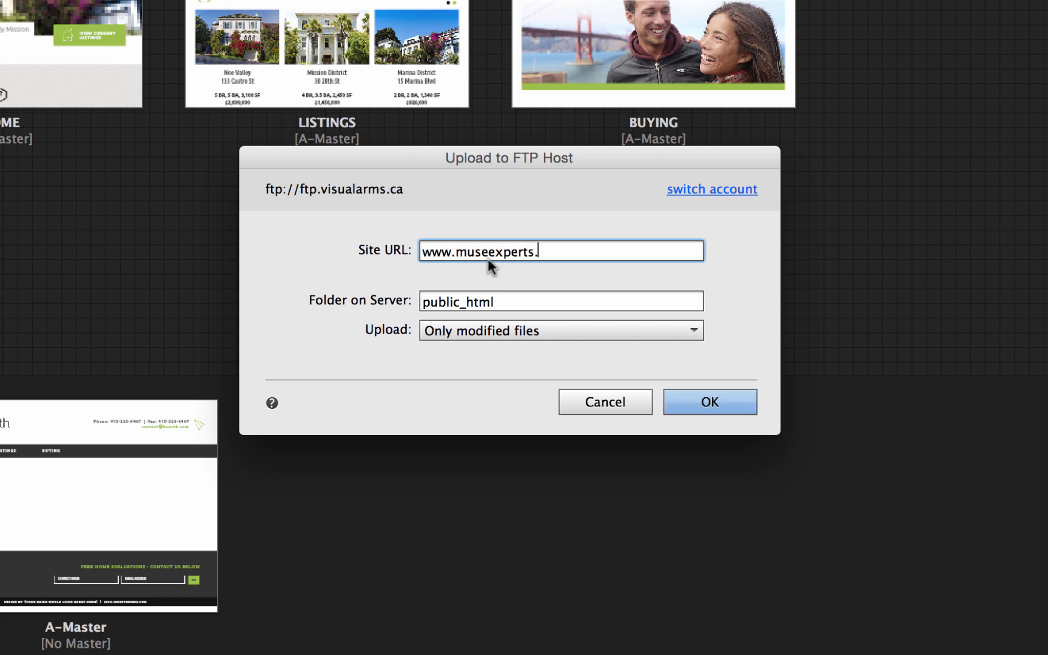
text(com)
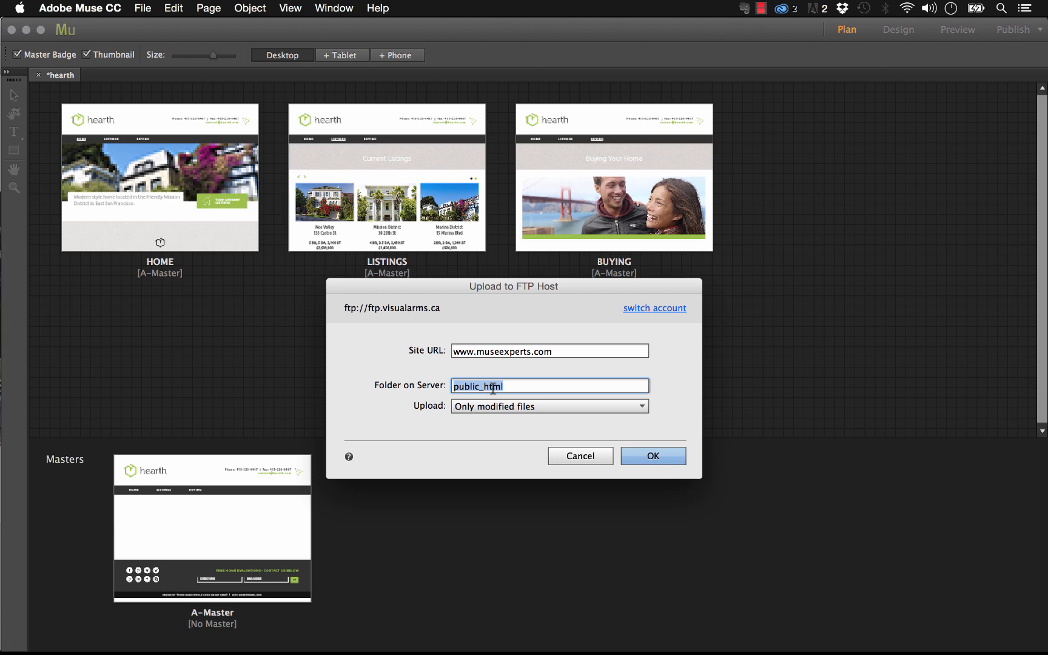
key(Delete)
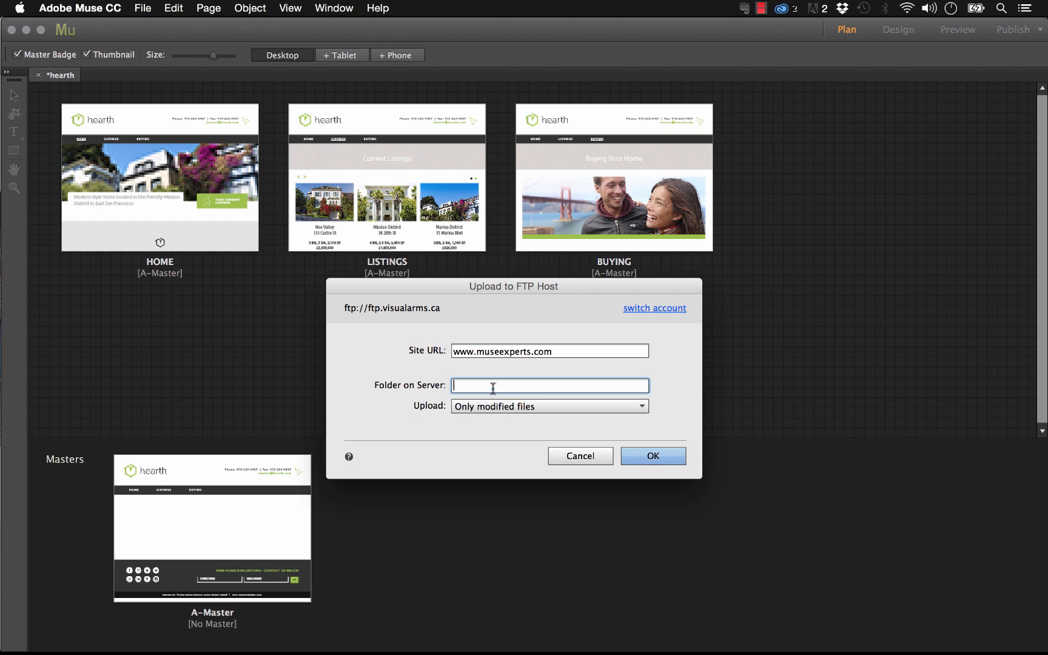
mouse_move(549, 234)
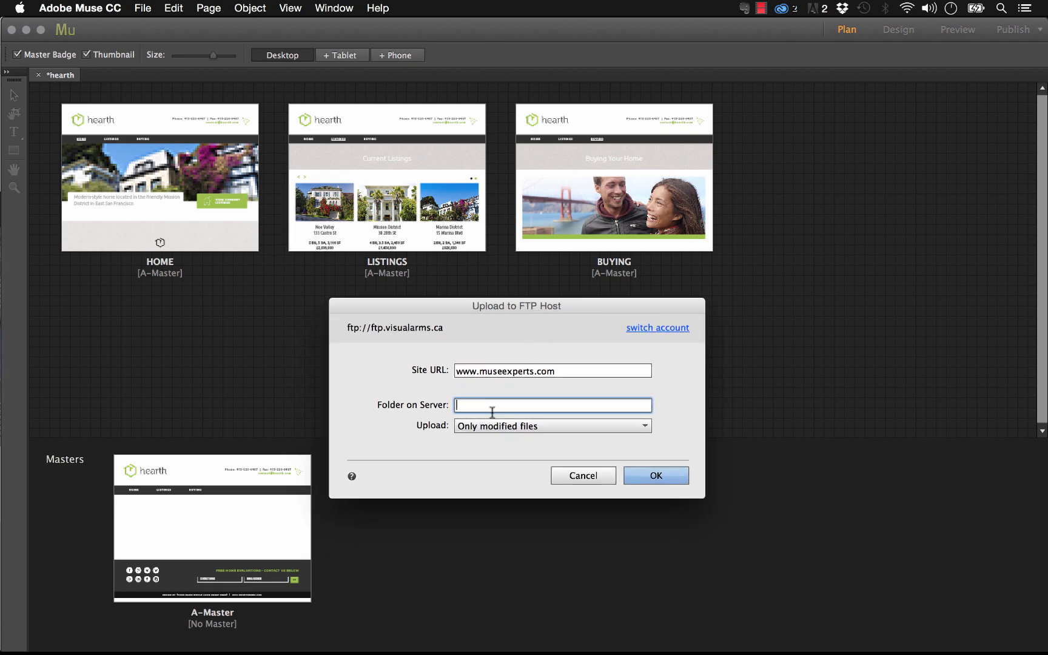
mouse_move(497, 390)
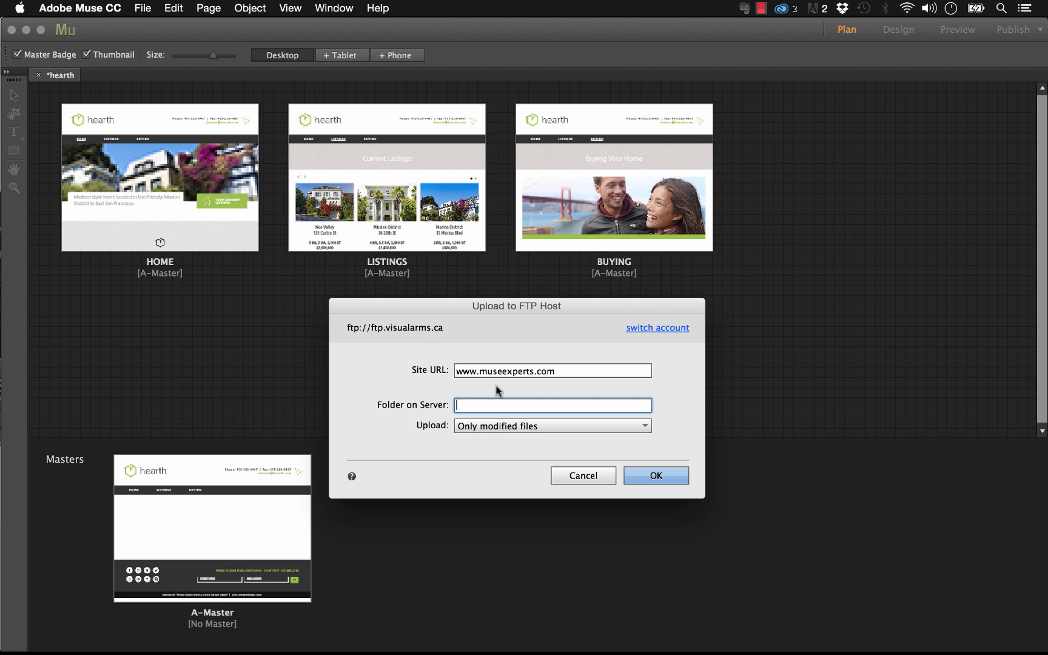
click(552, 425)
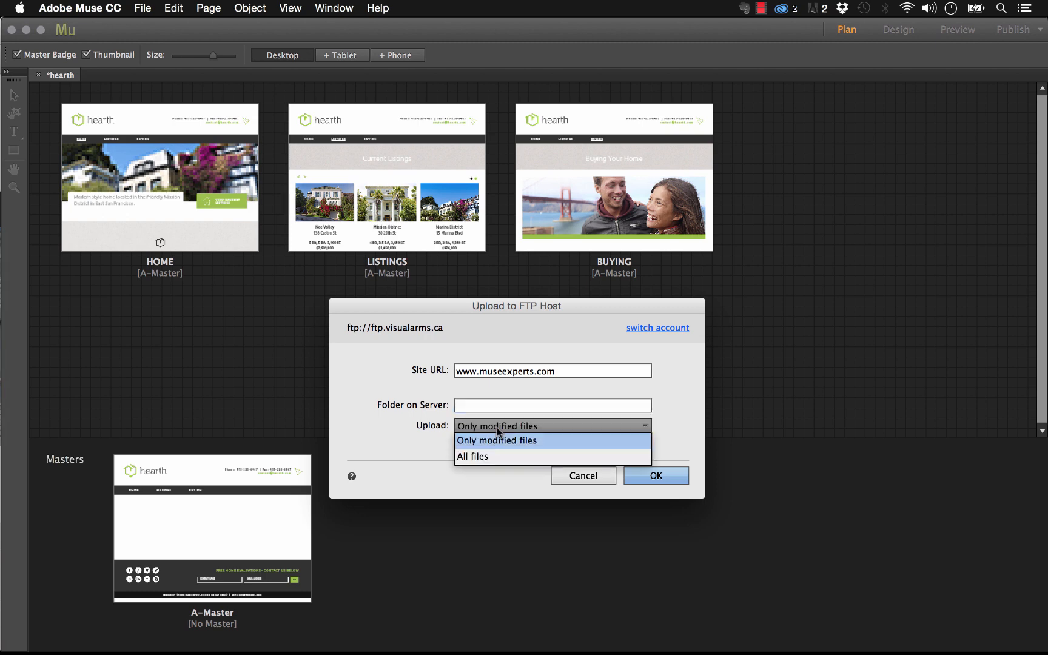
click(497, 440)
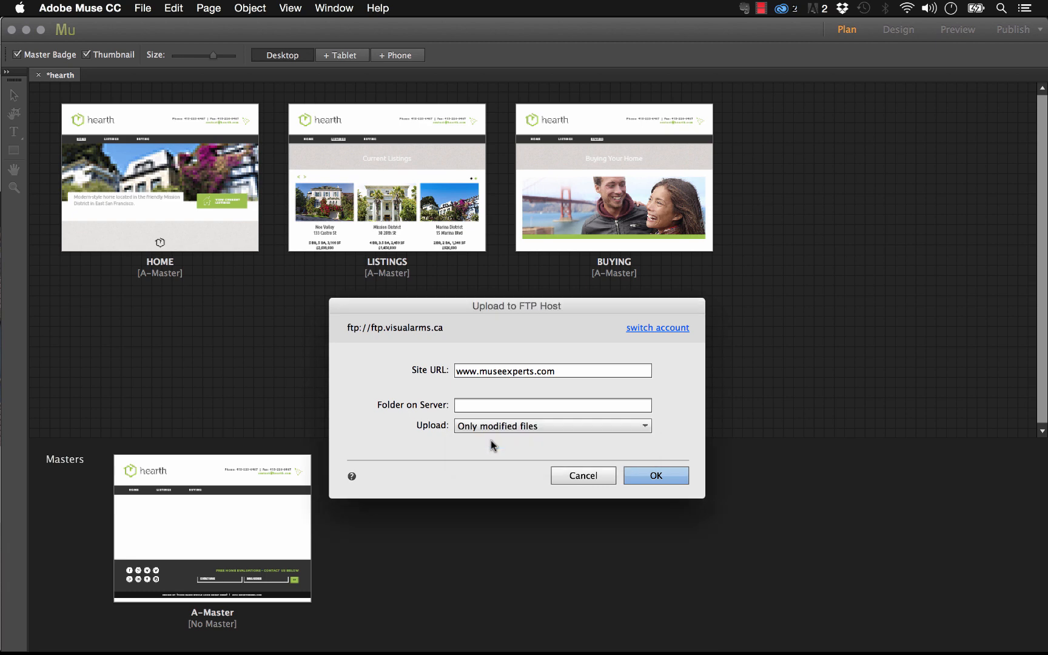
mouse_move(510, 387)
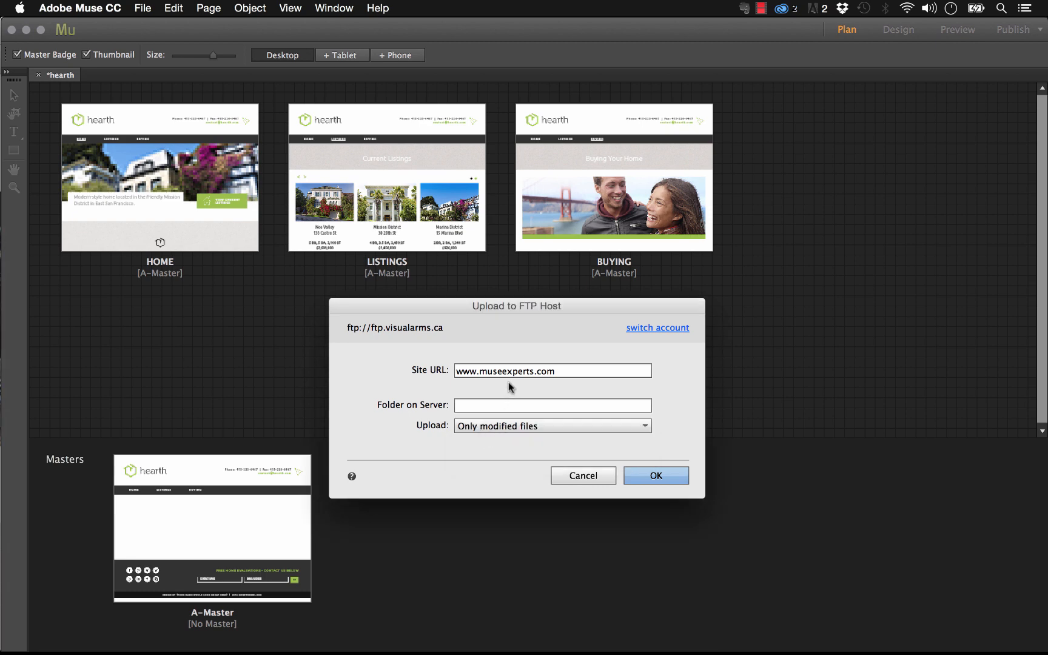
drag(515, 305, 506, 299)
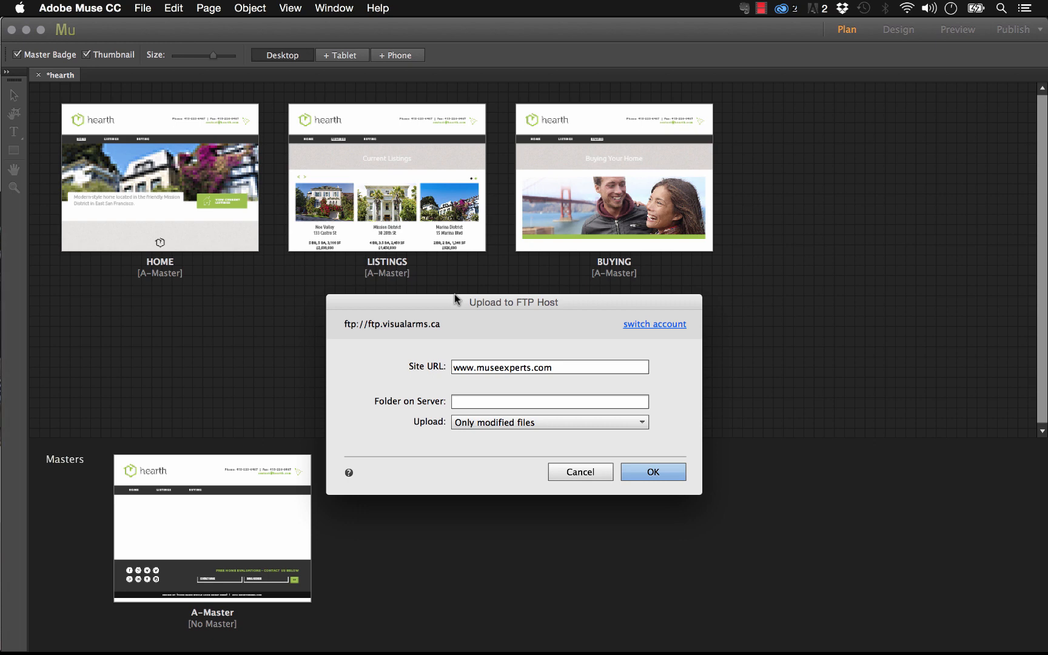
click(580, 472)
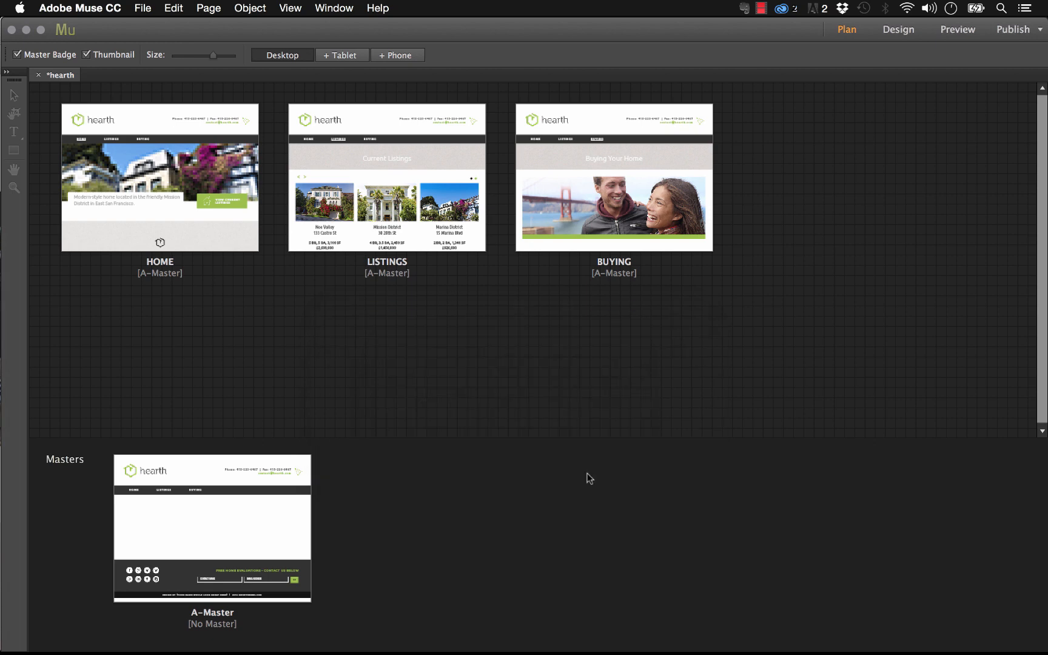